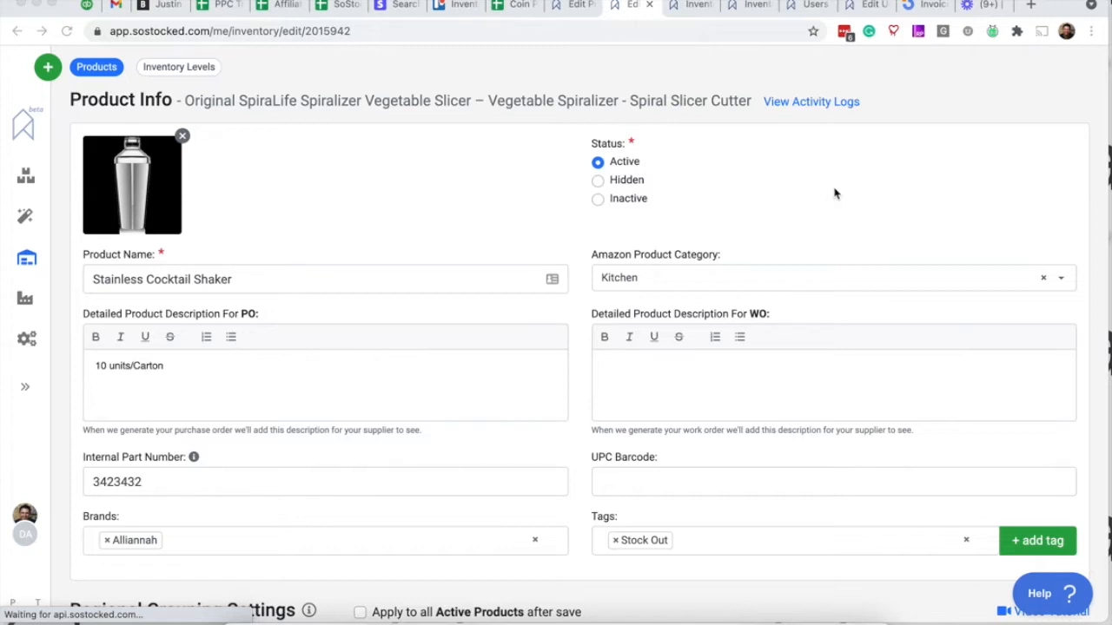
Insert an empty custom group row under the shaker's Regional Grouping Settings.
scroll("down", 3)
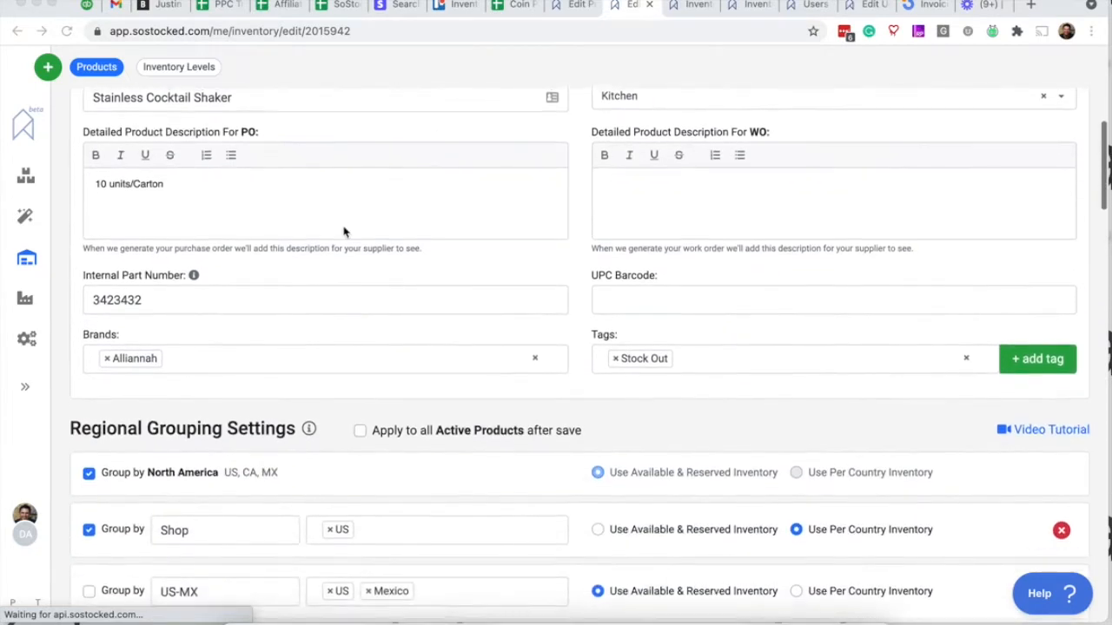
scroll("down", 3)
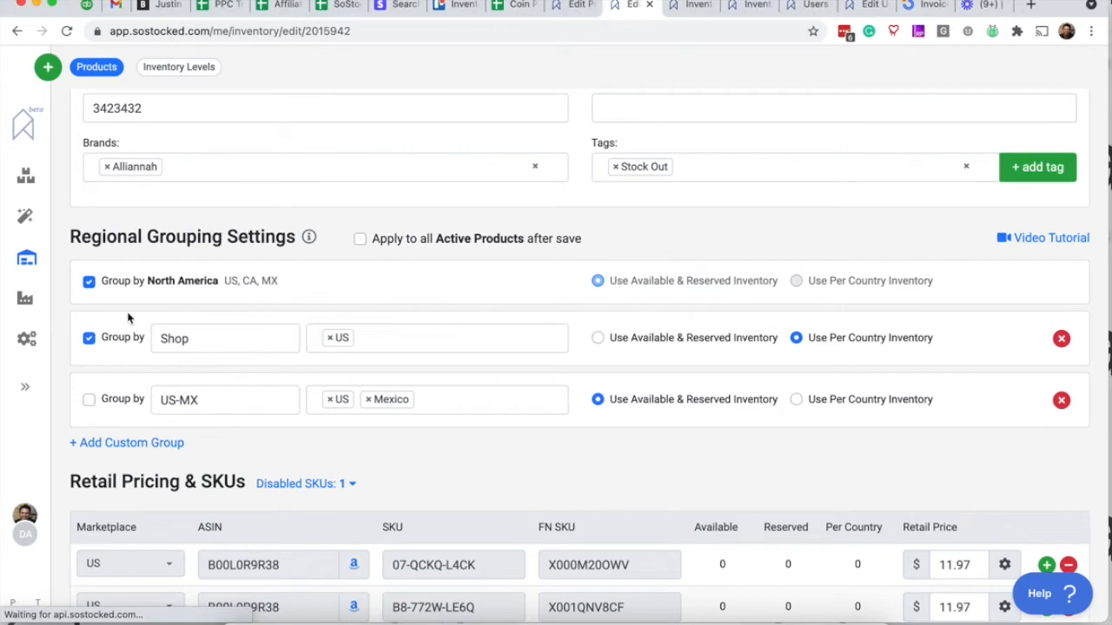
mouse_move(127, 443)
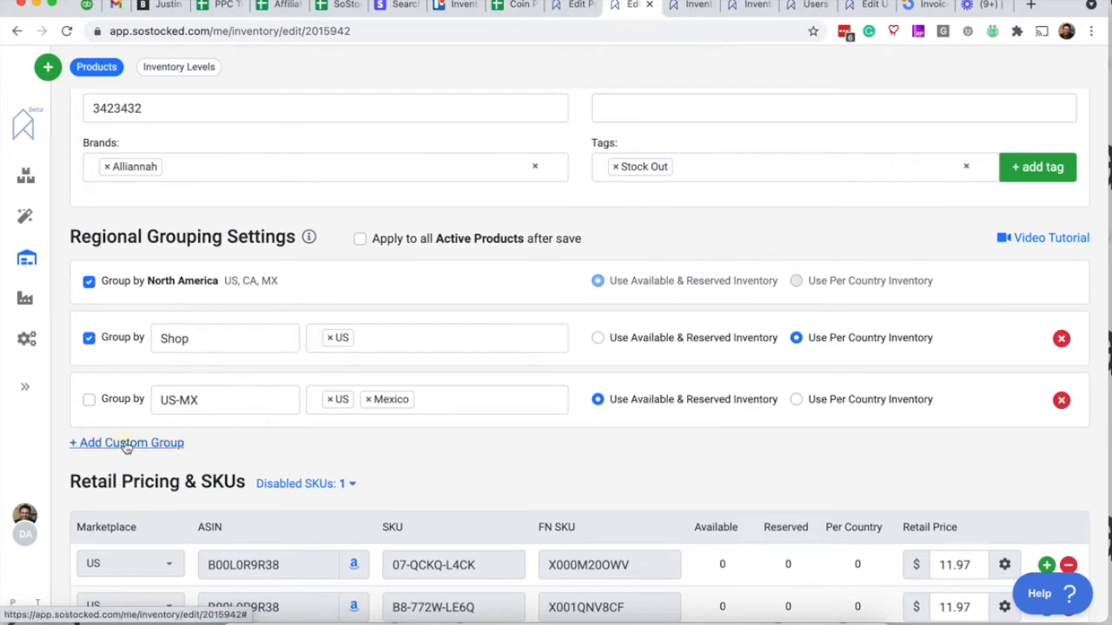
left_click(126, 443)
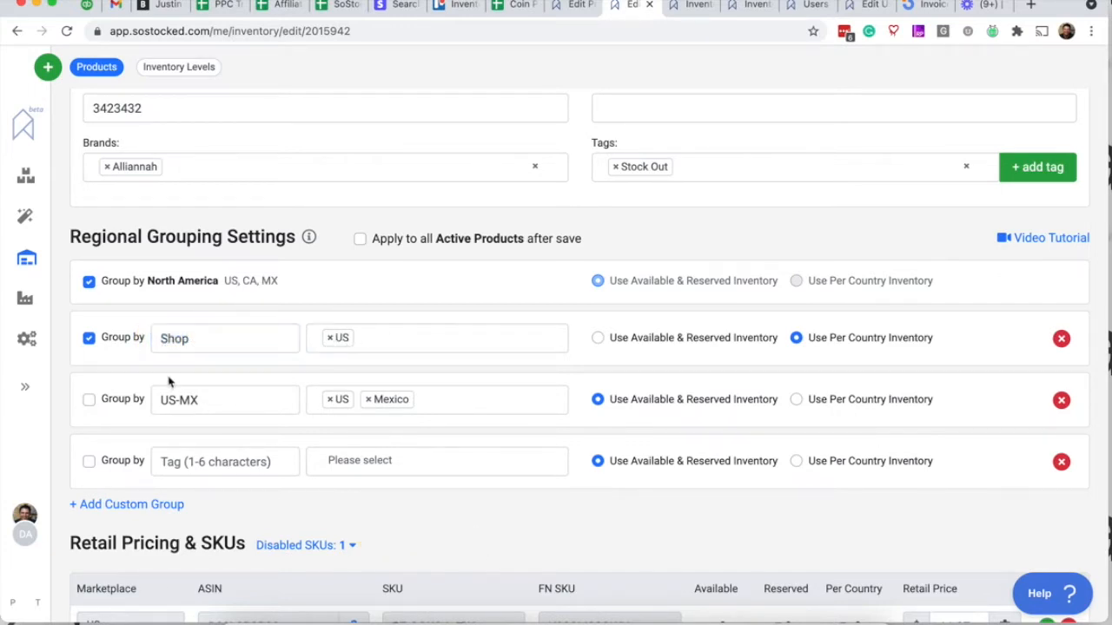
scroll("up", 3)
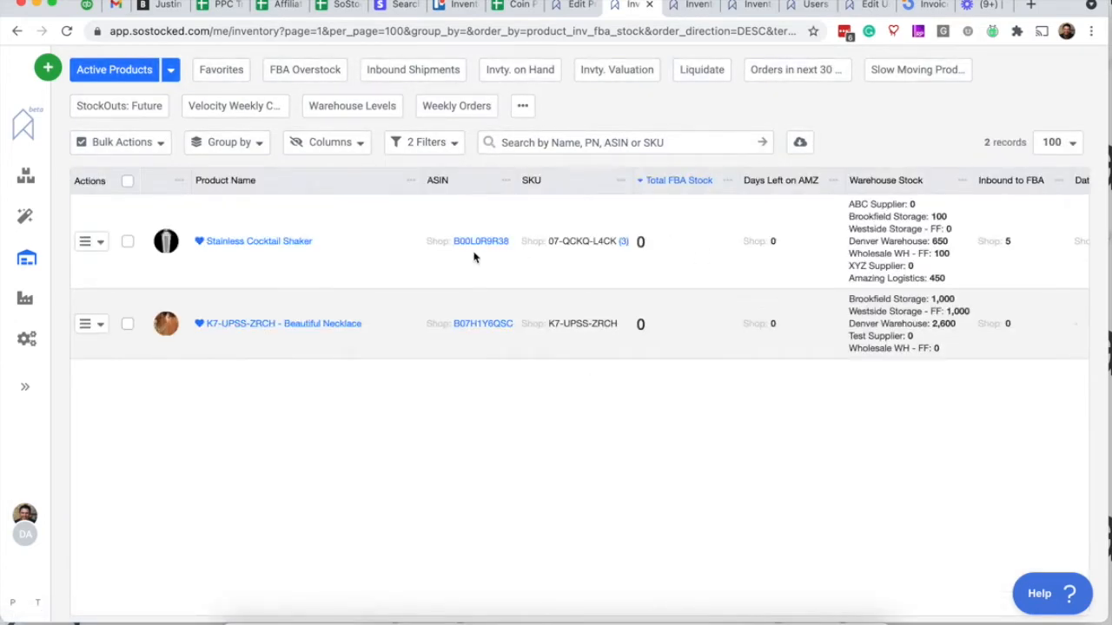
Copy the shaker's Shop ASIN and switch to the Forecast page.
double_click(481, 241)
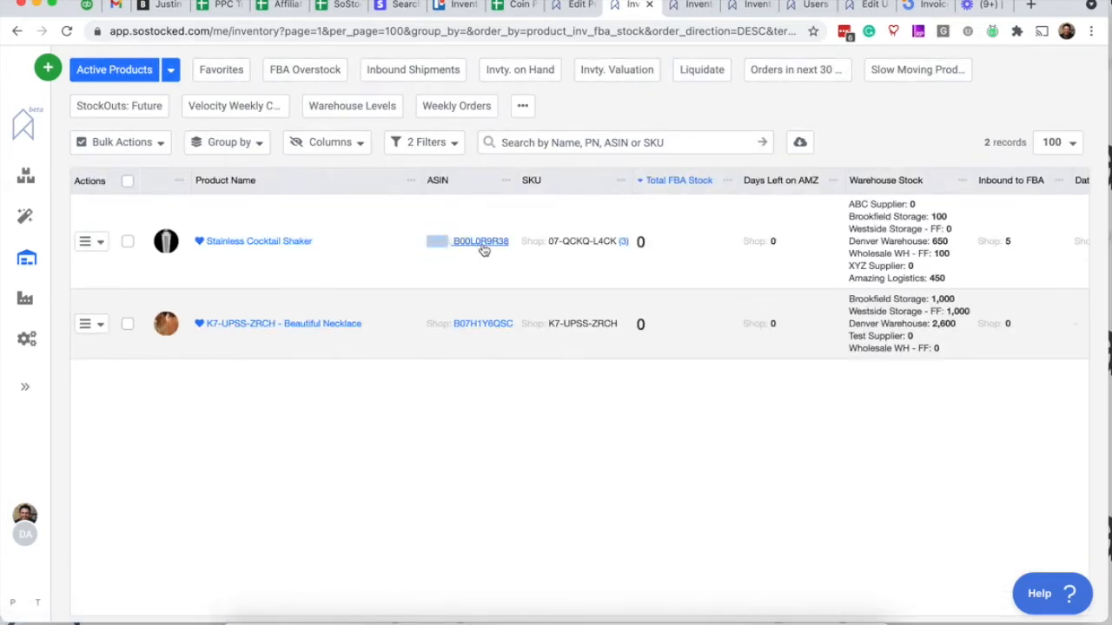
right_click(477, 241)
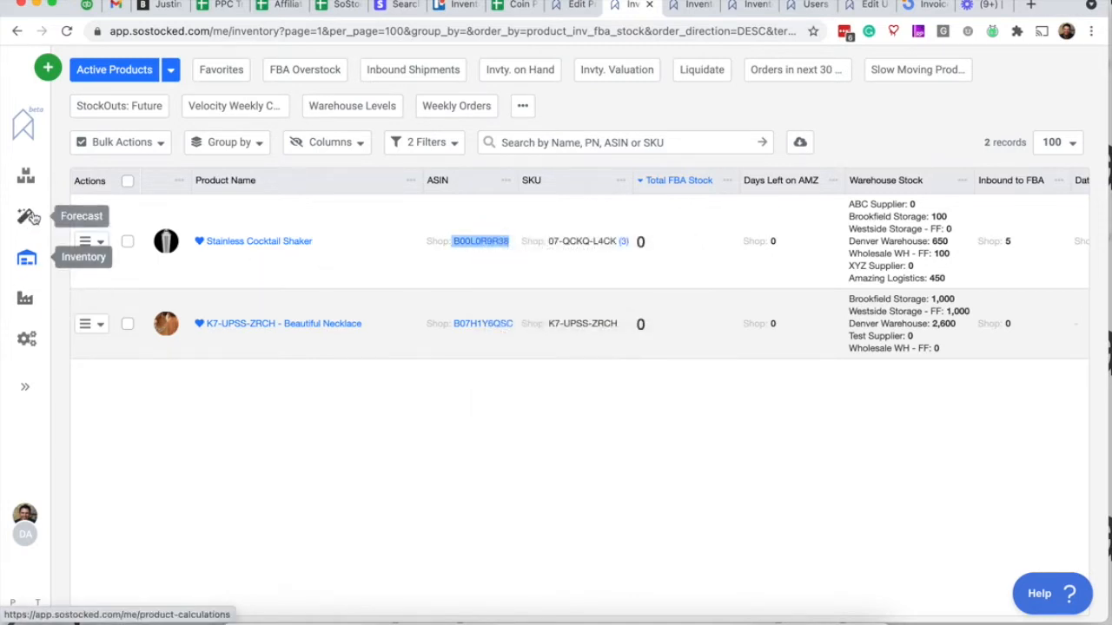
left_click(26, 216)
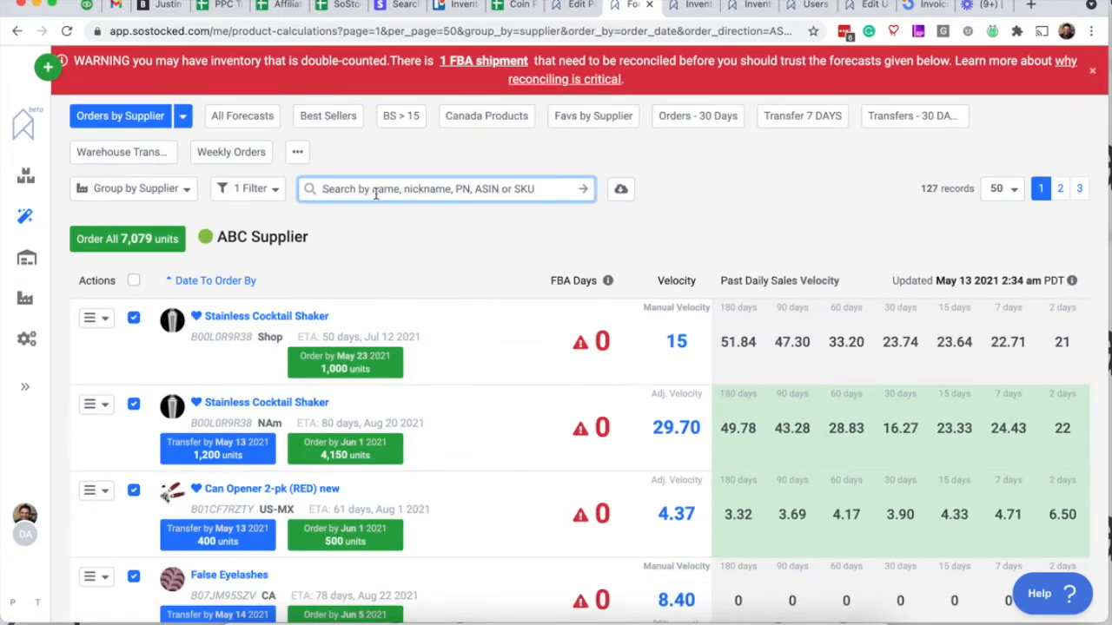
Search forecasts for B00L0R9R38 and review the Shop forecast's manual velocity of 15.
type("B00L0R9R38")
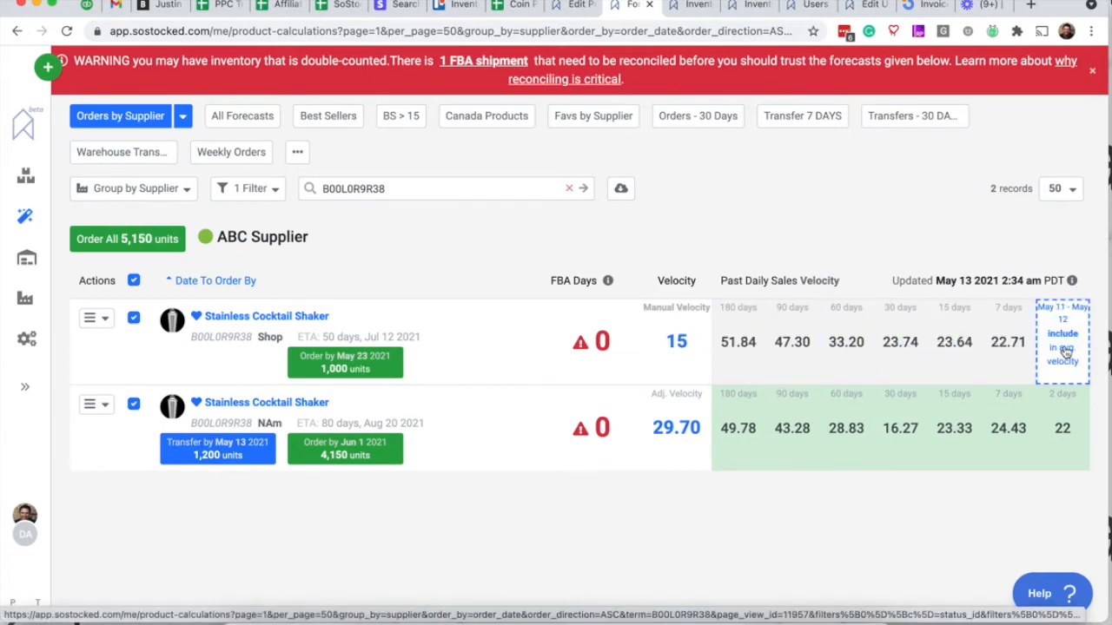
left_click(677, 341)
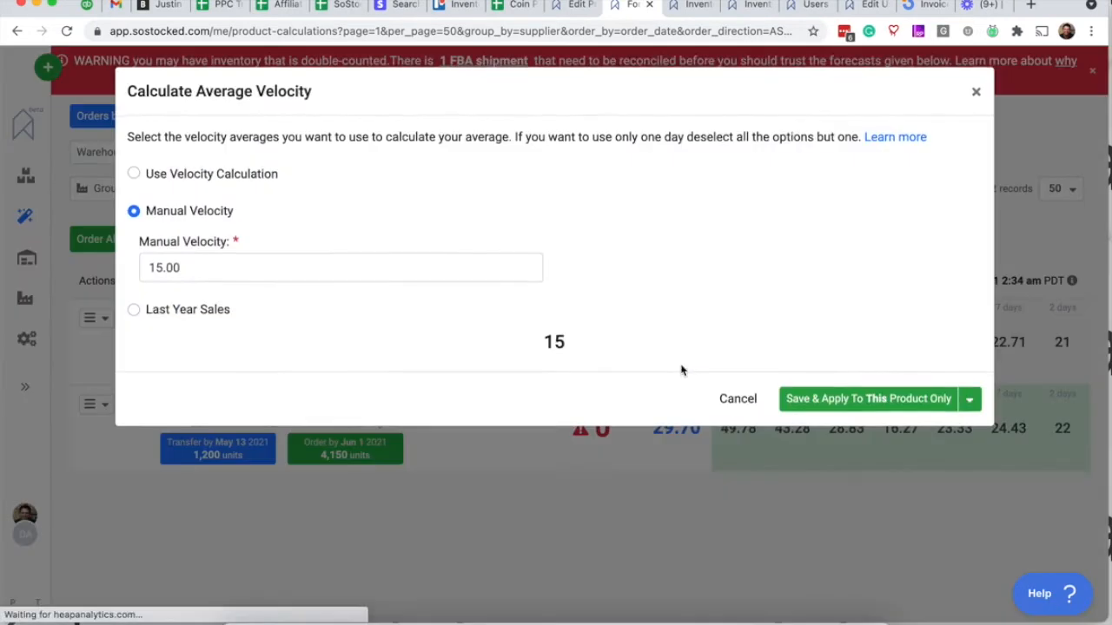
left_click(252, 268)
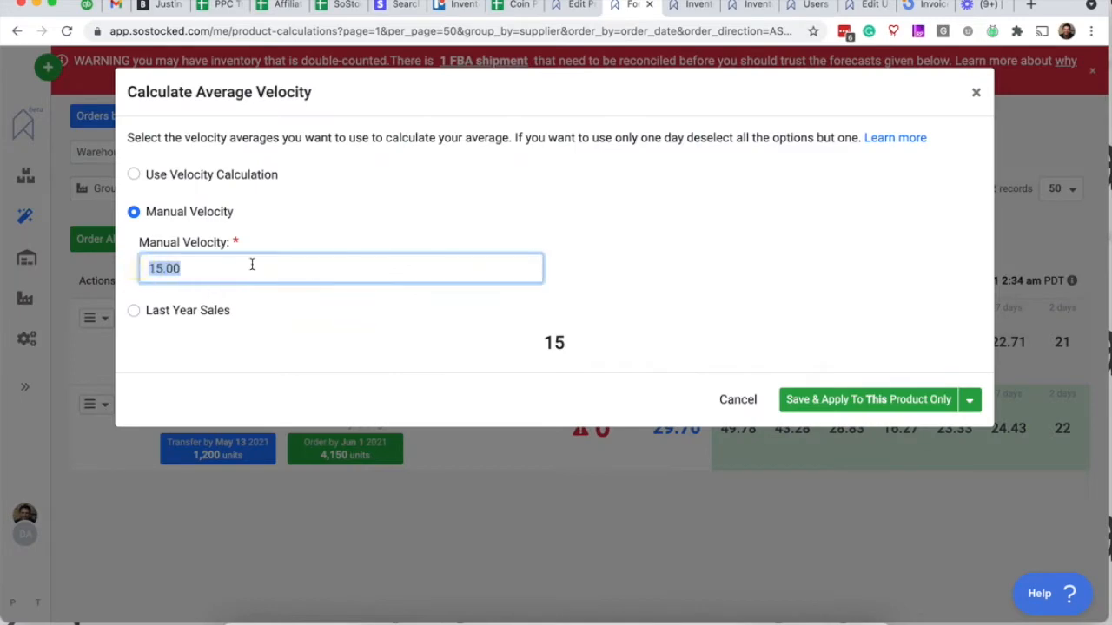
left_click(868, 399)
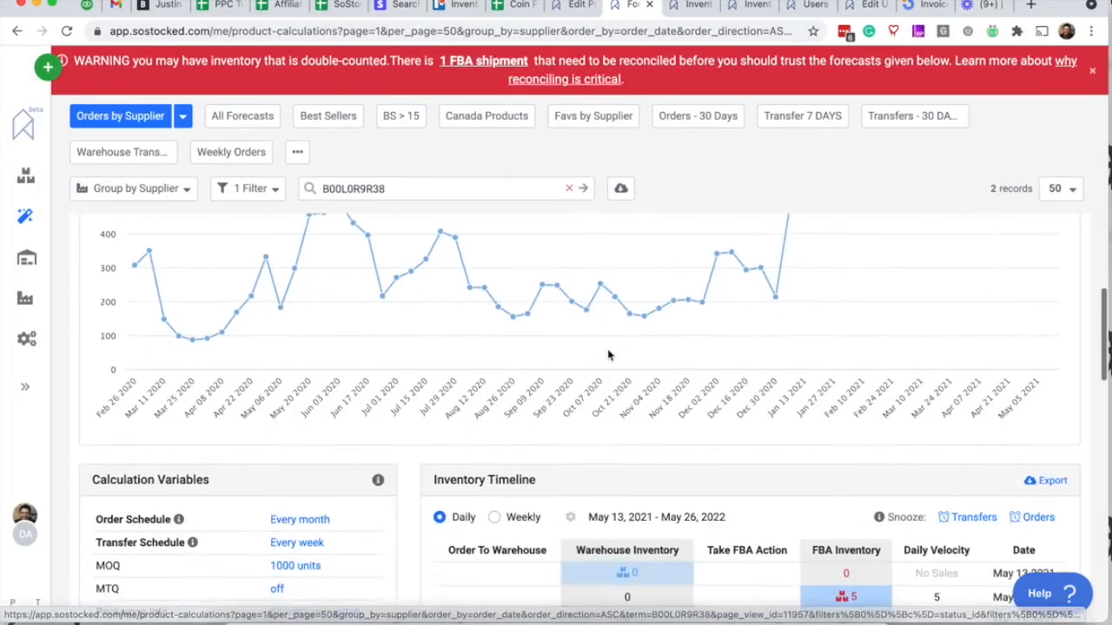
scroll("down", 3)
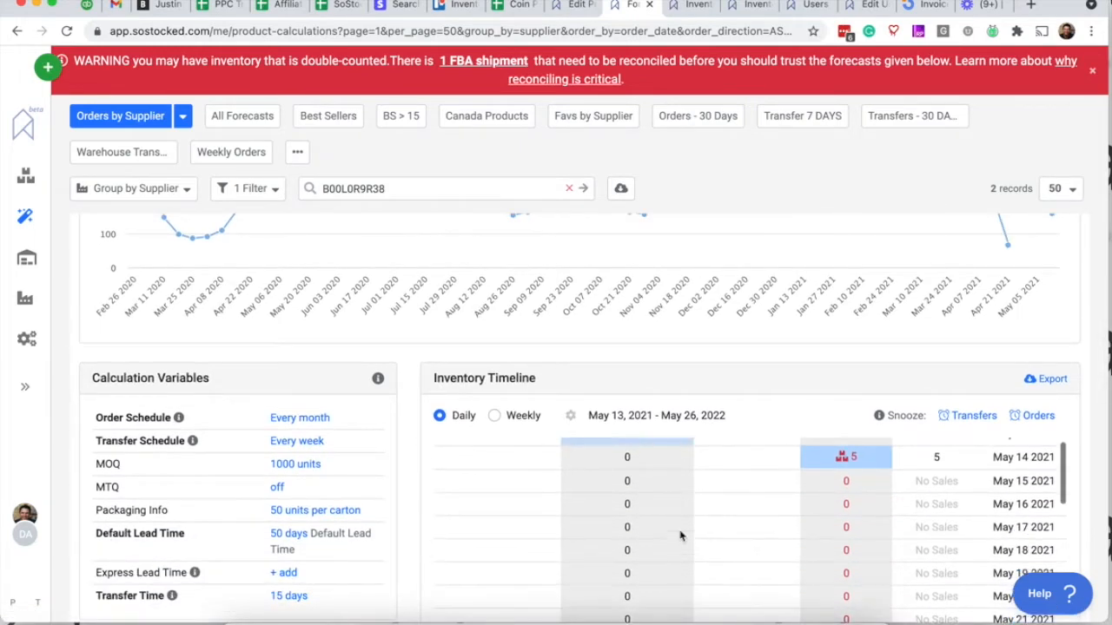
scroll("down", 3)
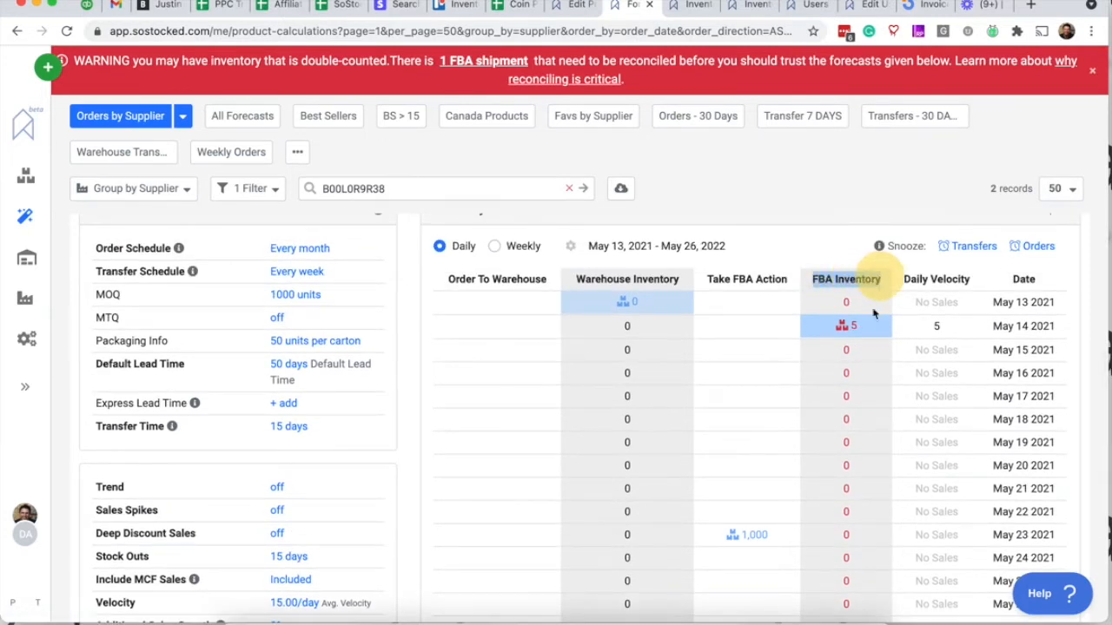
mouse_move(846, 442)
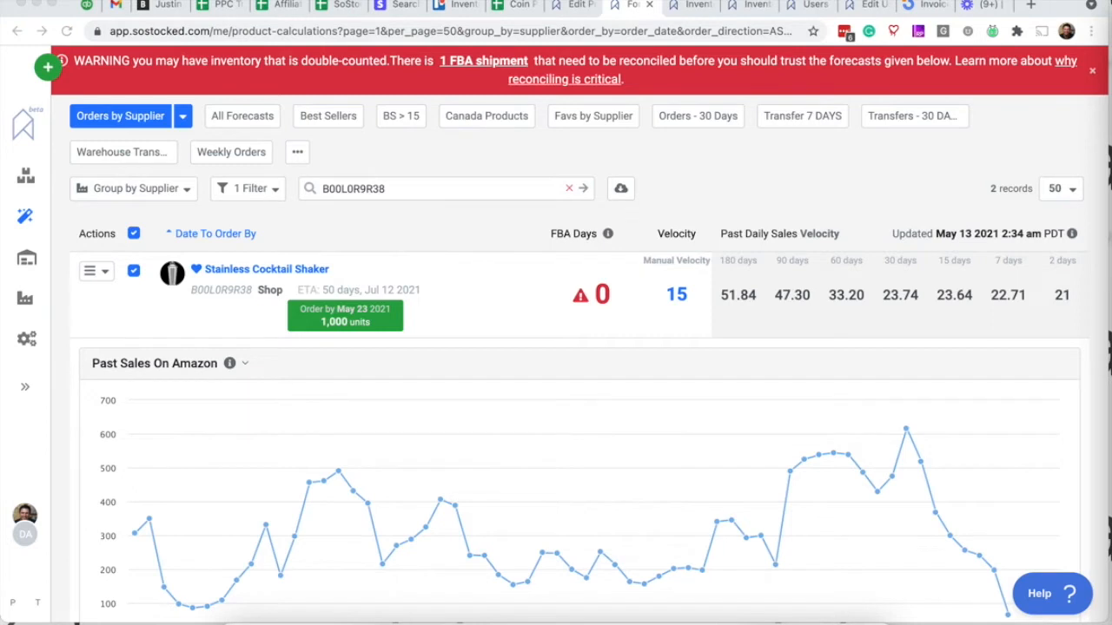
mouse_move(26, 261)
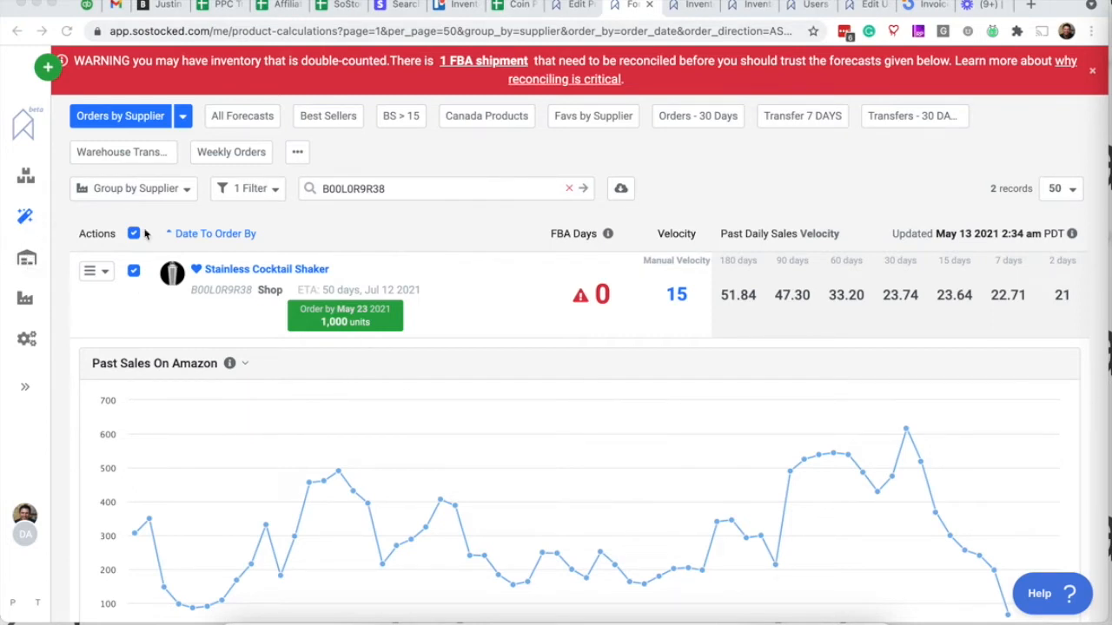
left_click(25, 257)
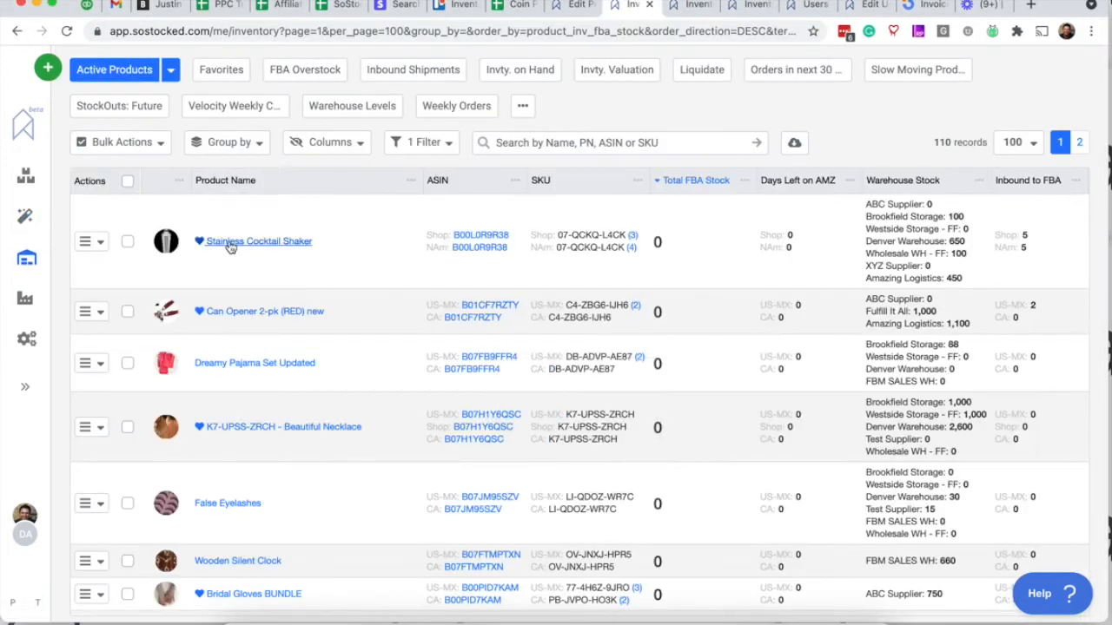
mouse_move(291, 250)
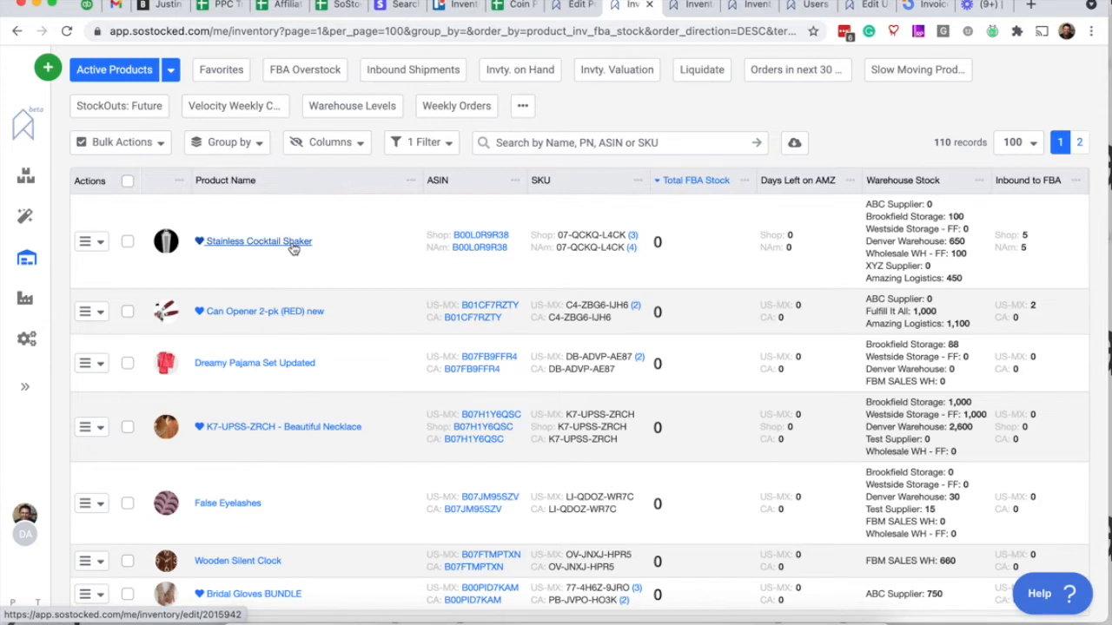
mouse_move(67, 73)
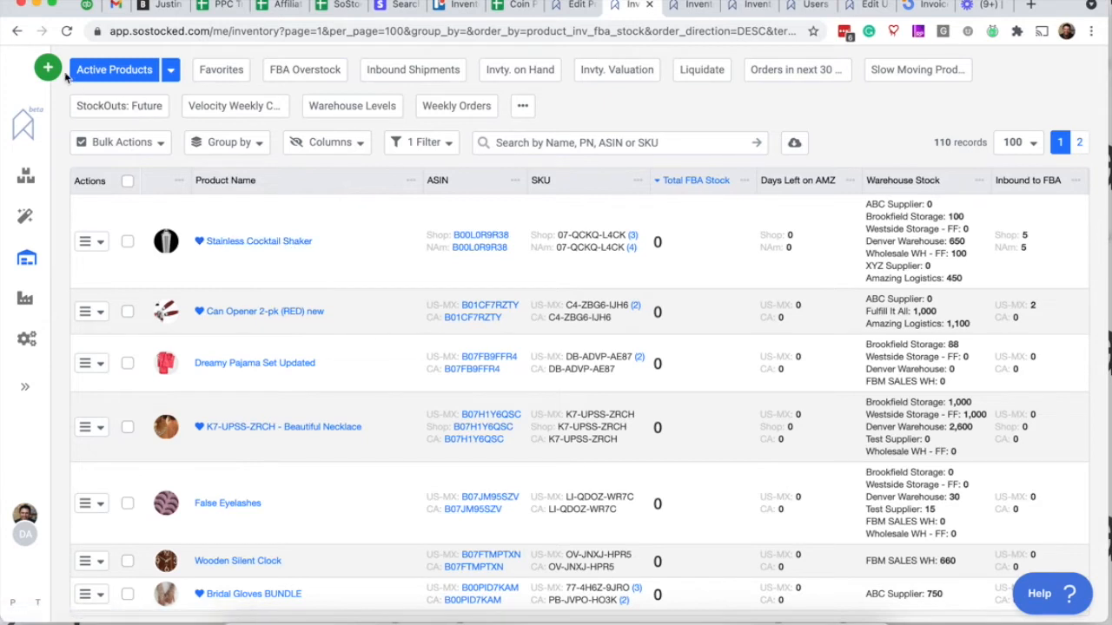
Open the green plus add menu listing product, brand, tag and vendor.
left_click(47, 68)
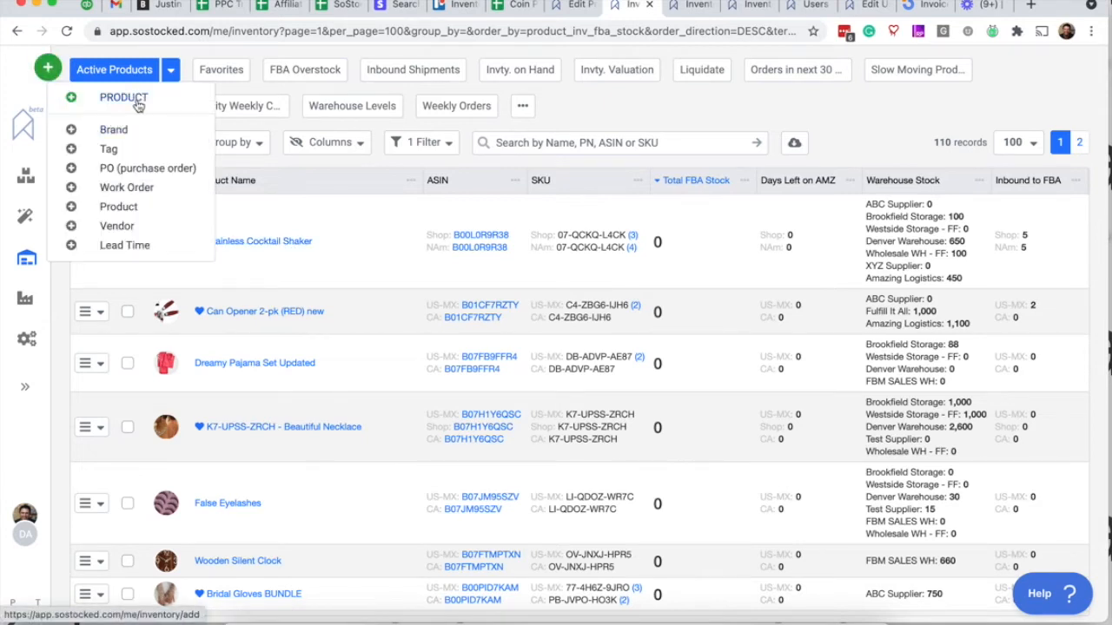
Choose PRODUCT from the add menu and scroll to Regional Grouping Settings.
left_click(123, 97)
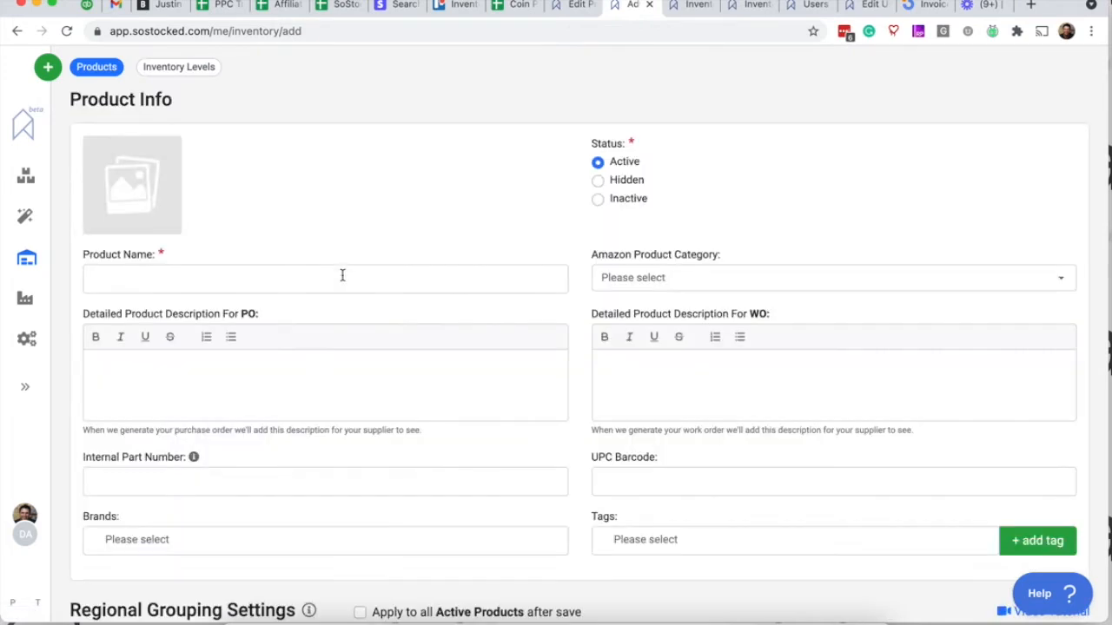
left_click(325, 278)
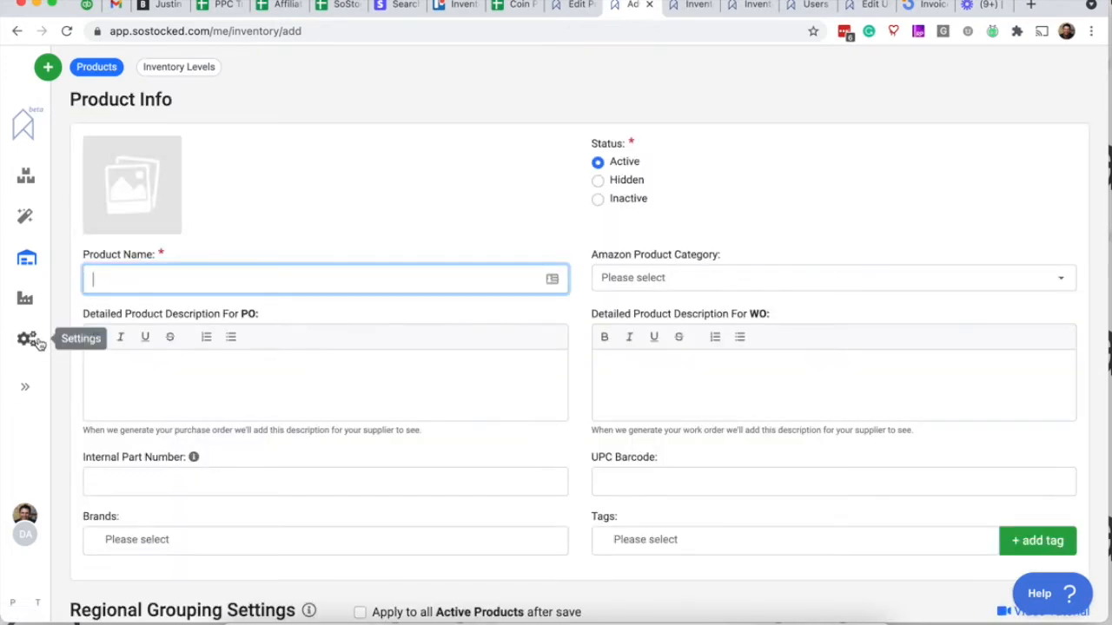
mouse_move(155, 298)
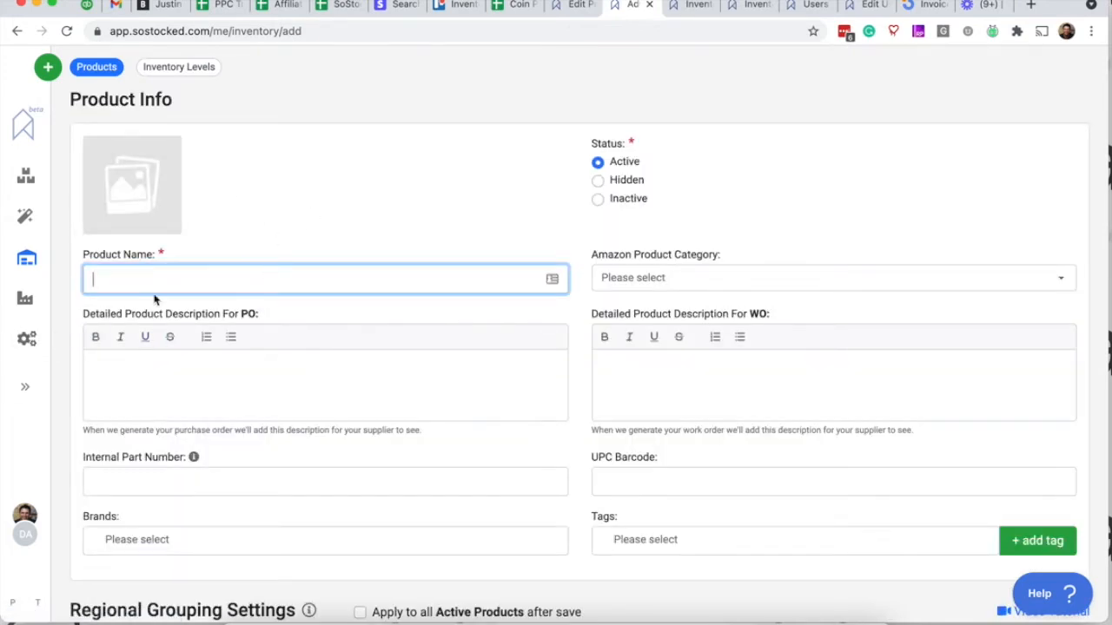
mouse_move(313, 338)
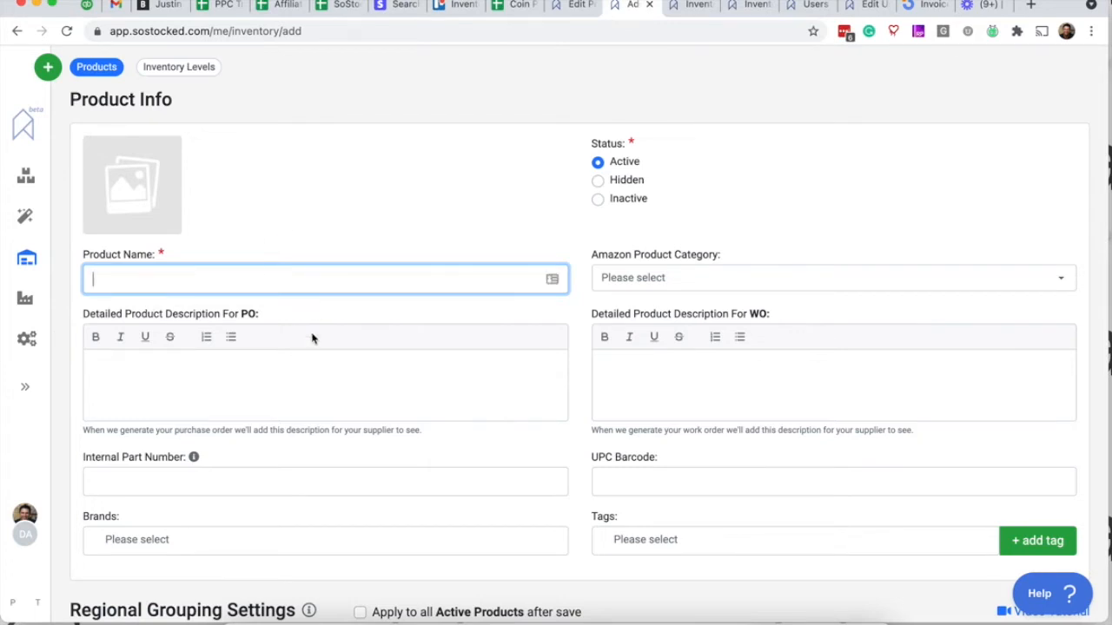
scroll("down", 3)
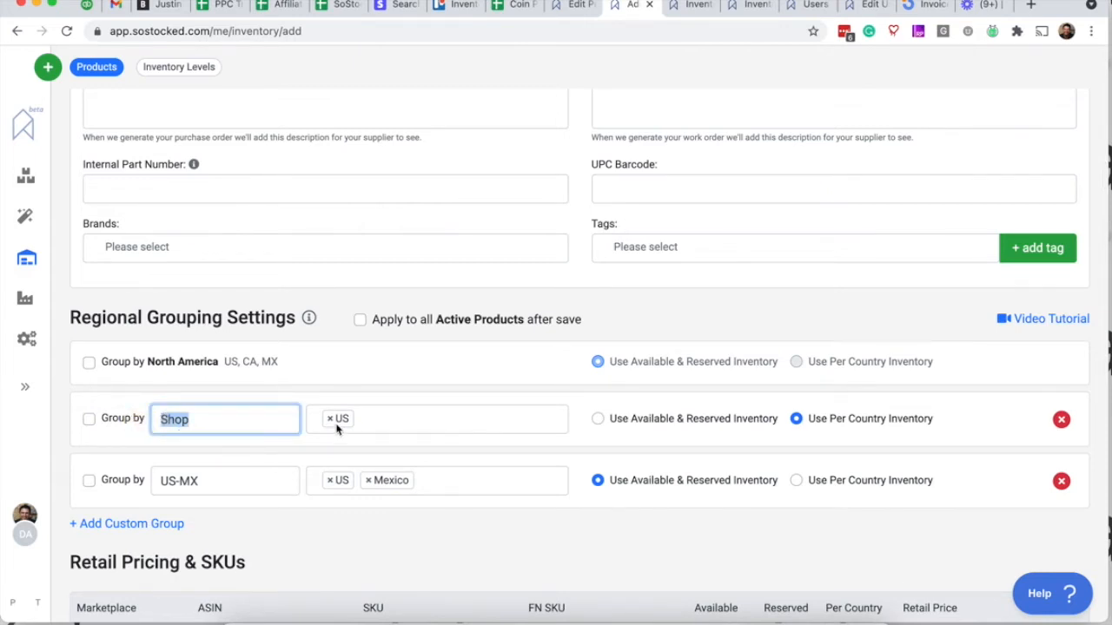
Check the Shop group, set marketplace to US, and enter SKU 939390203.
scroll("down", 3)
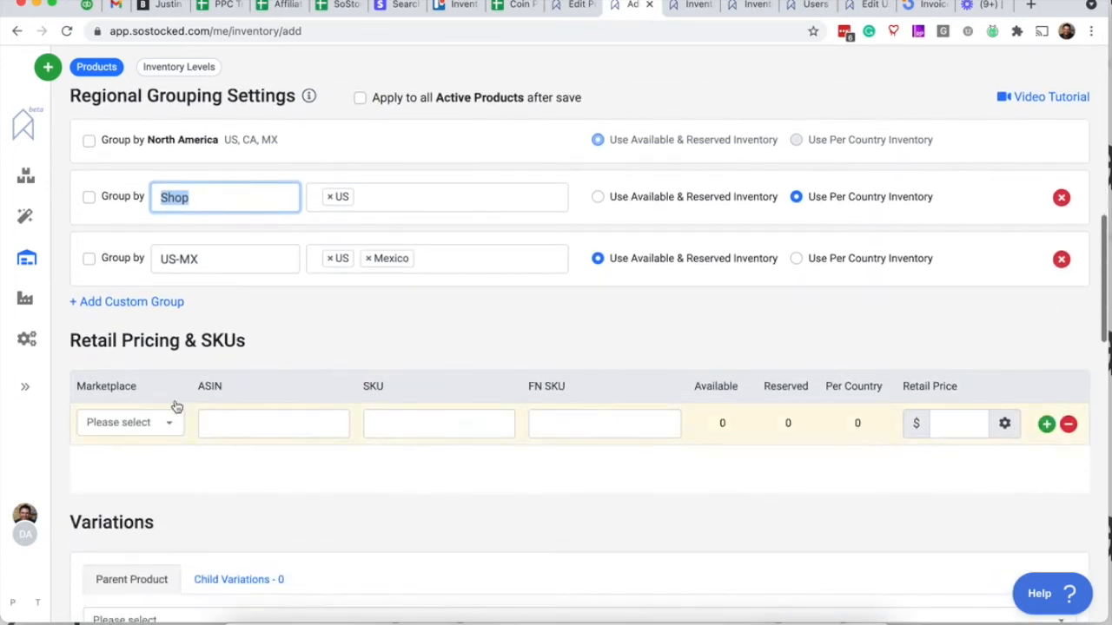
left_click(89, 197)
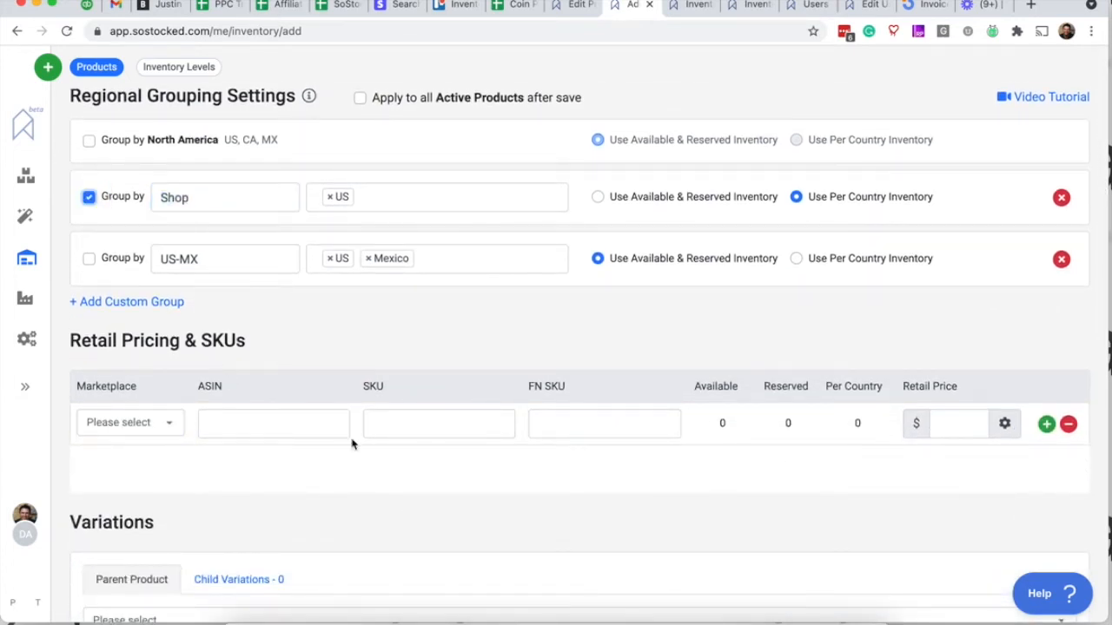
left_click(128, 423)
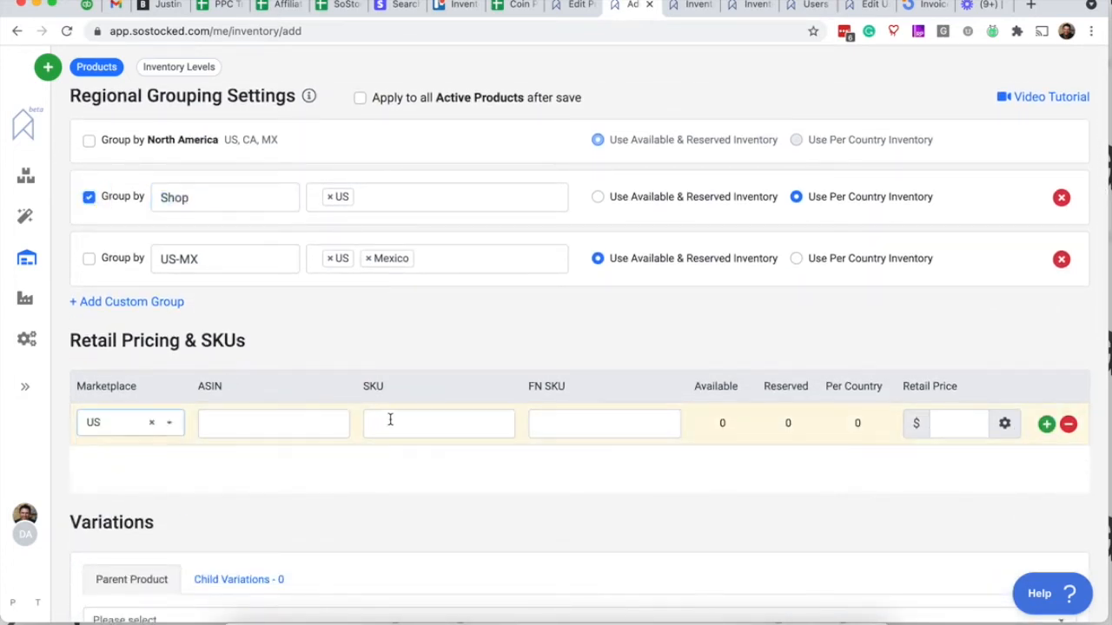
type("939390203")
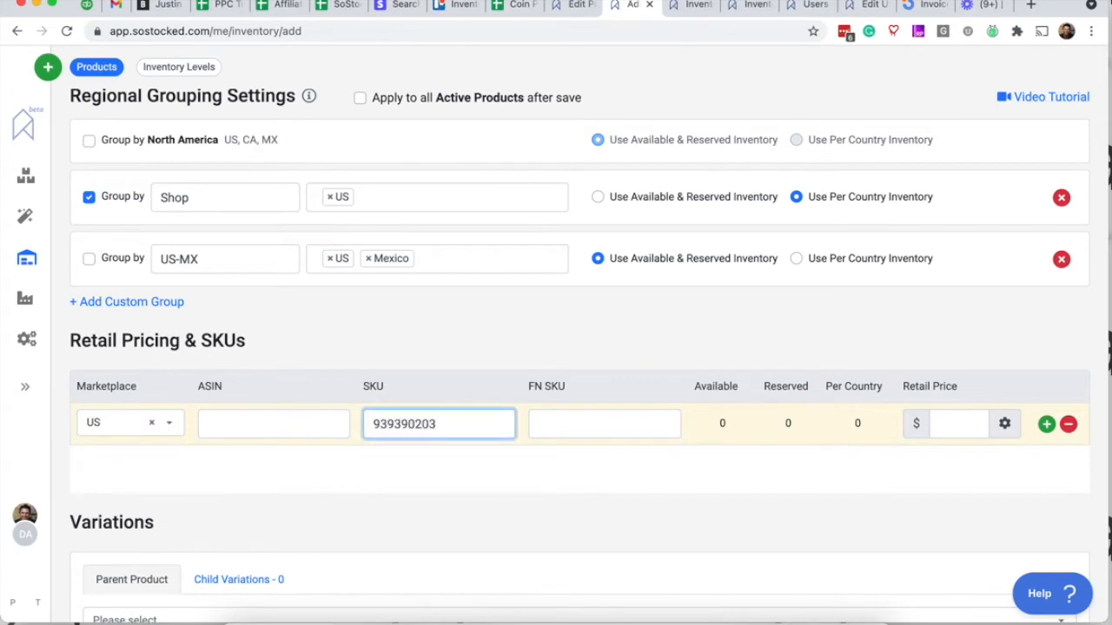
scroll("down", 3)
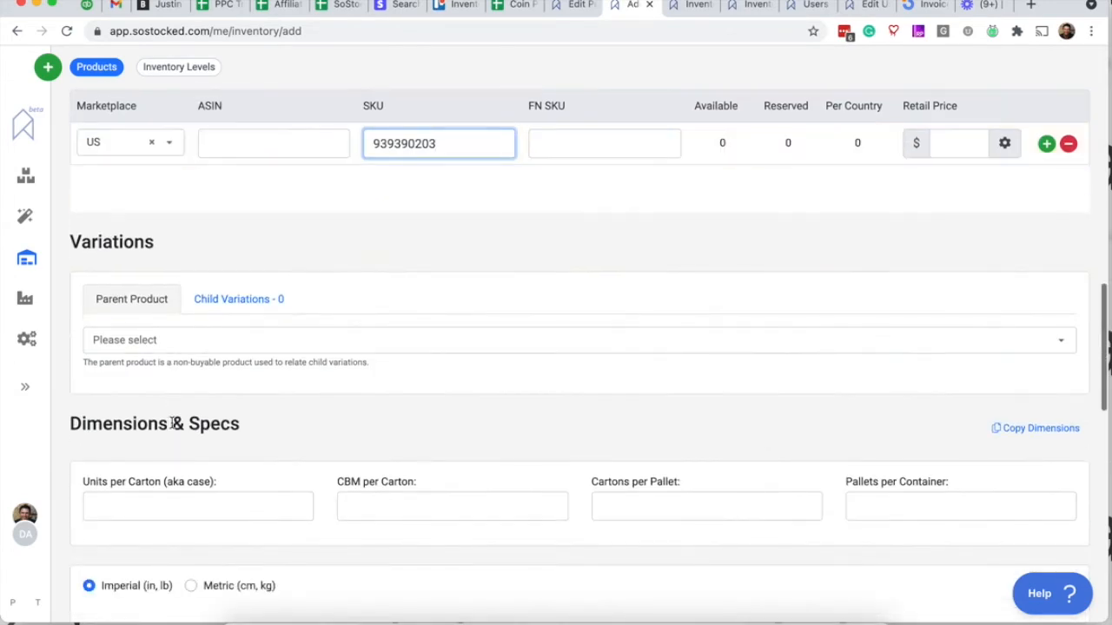
scroll("down", 3)
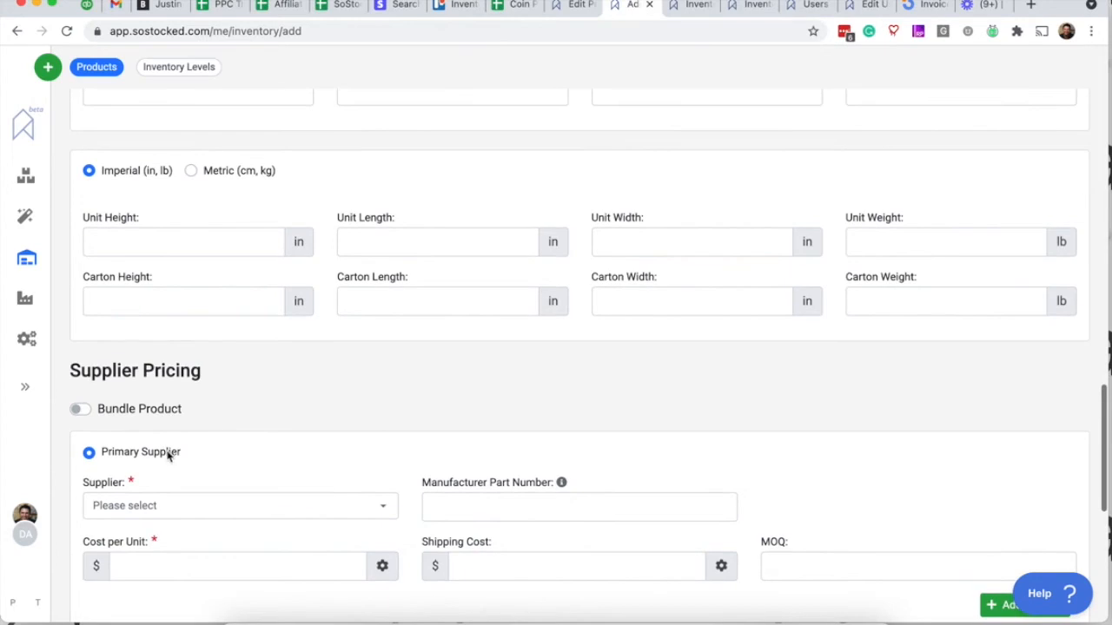
scroll("down", 3)
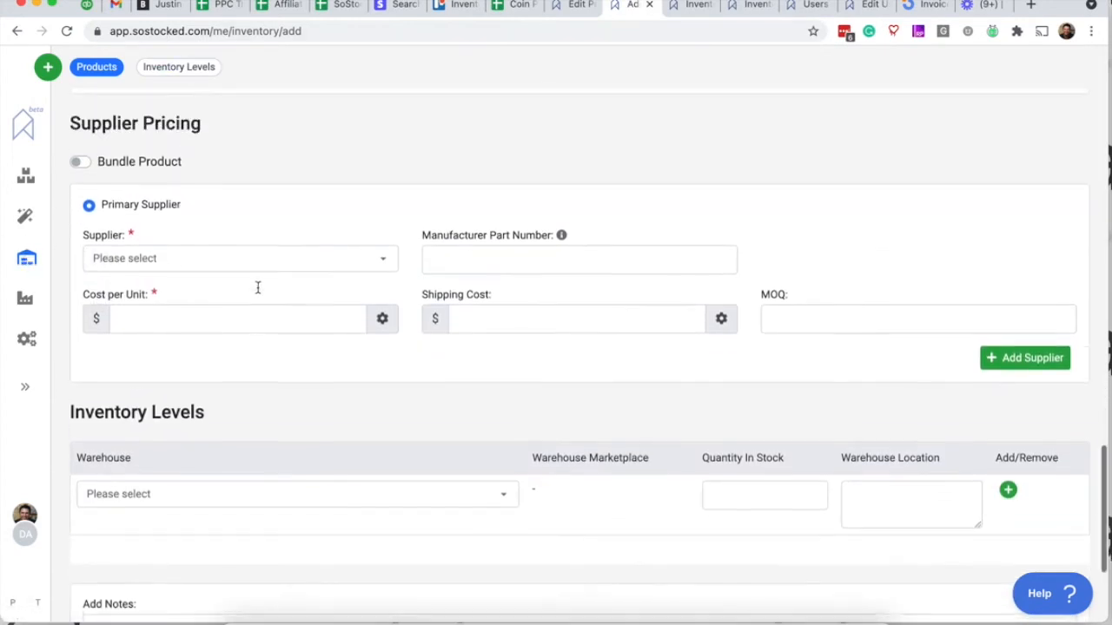
scroll("up", 3)
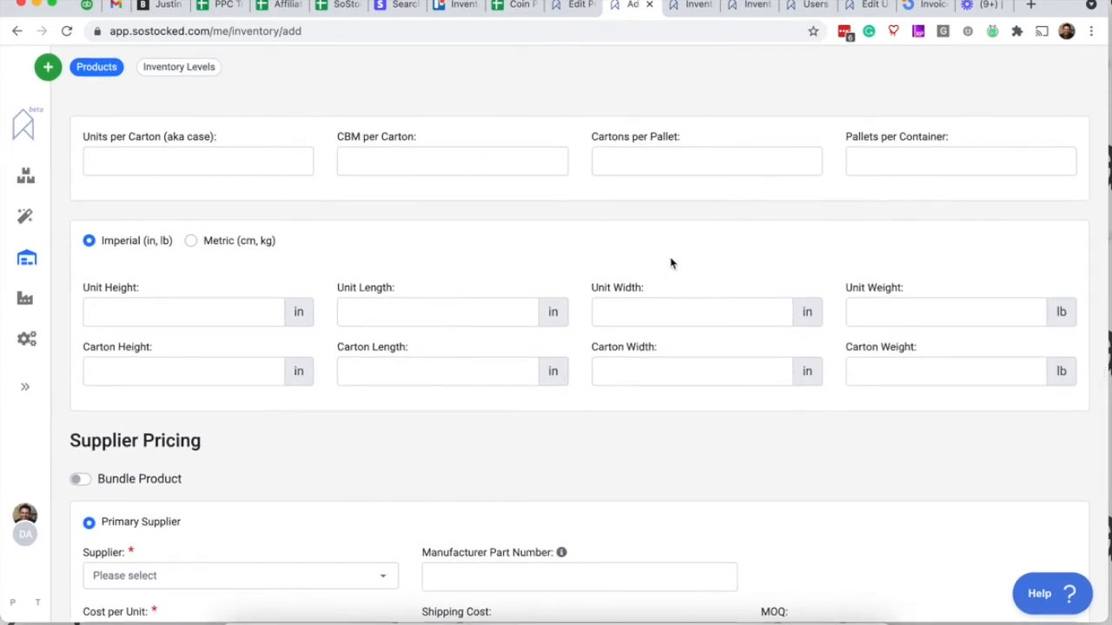
type("939390203")
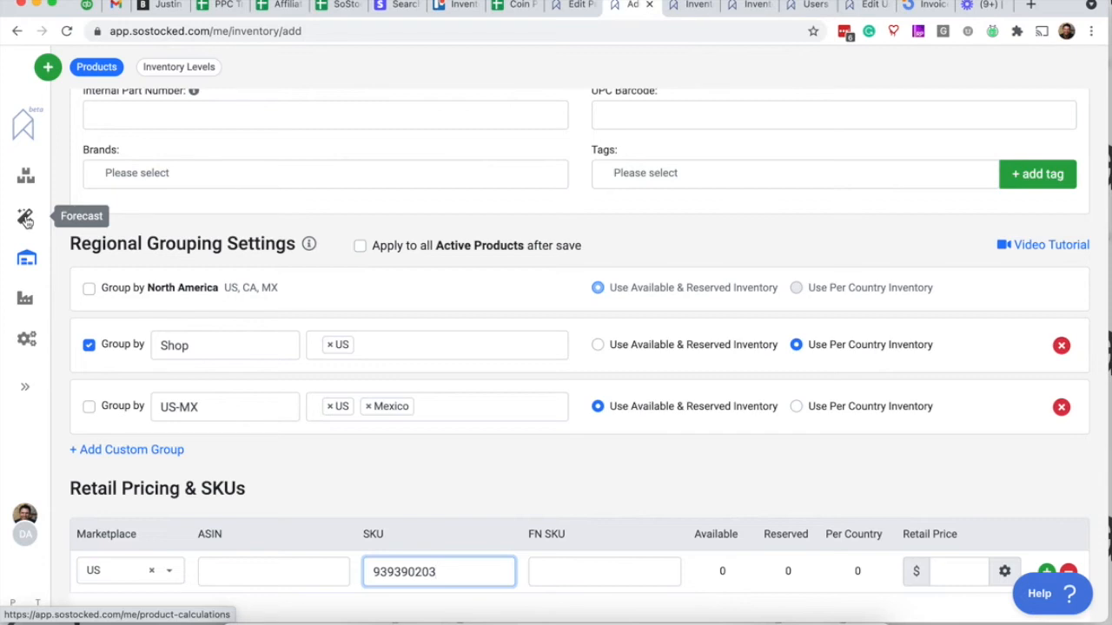
mouse_move(277, 227)
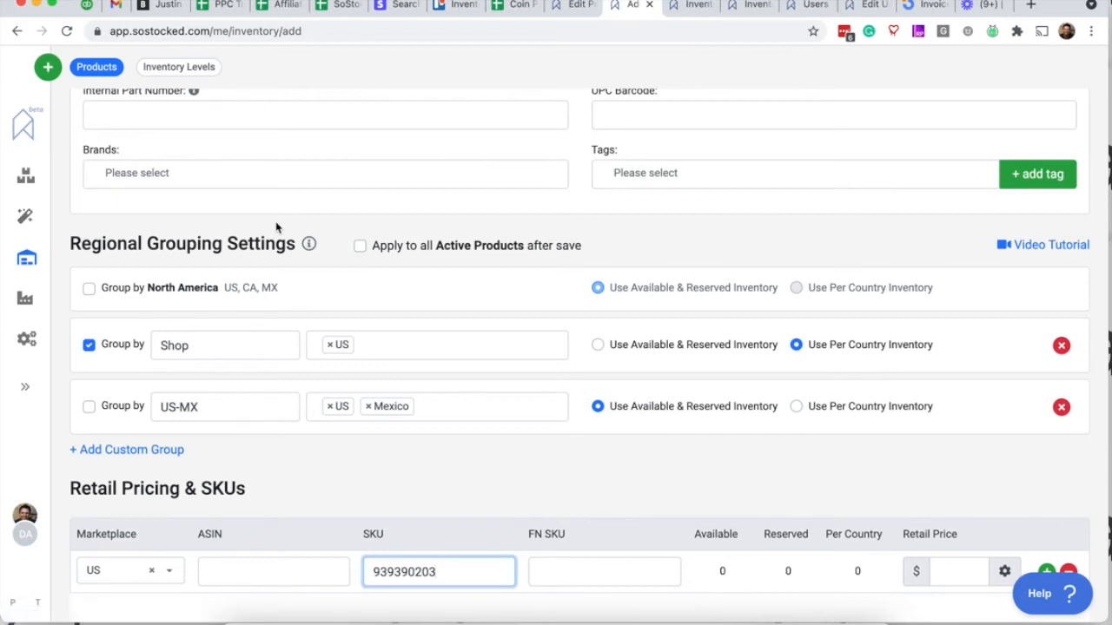